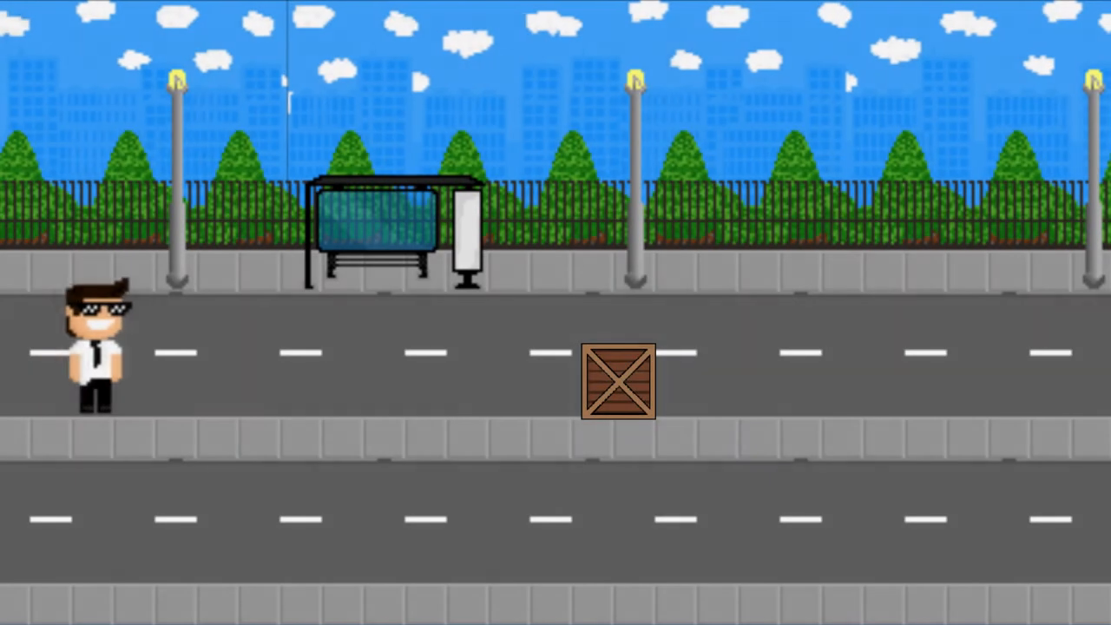
# Walk the character right up to the wooden crate and push it further along the street.
pyautogui.press('Right')
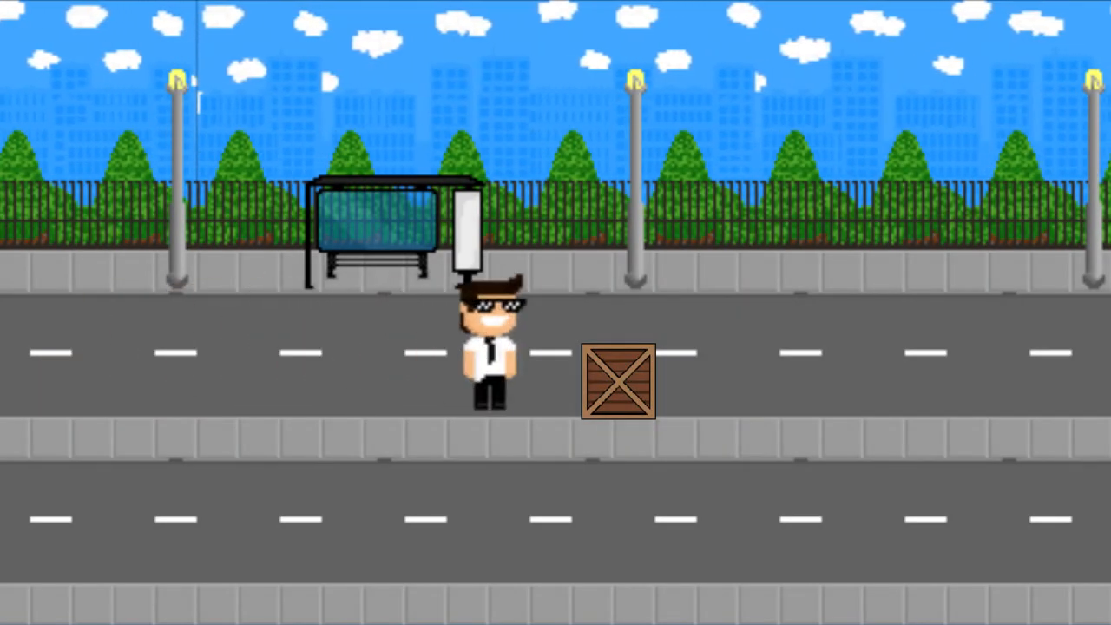
pyautogui.press('right')
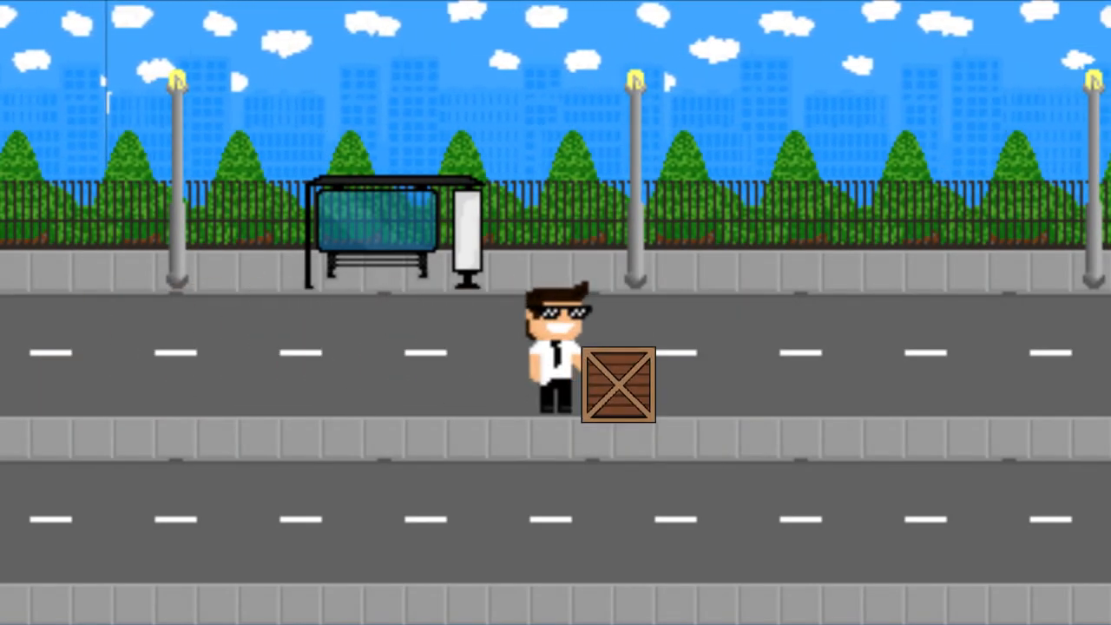
pyautogui.press('Right')
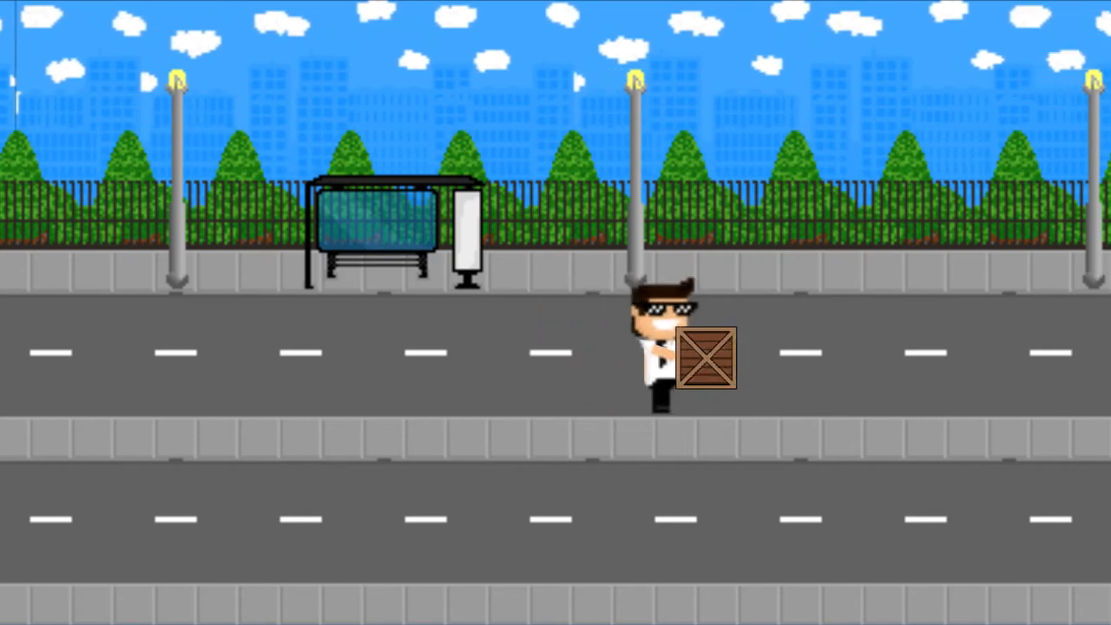